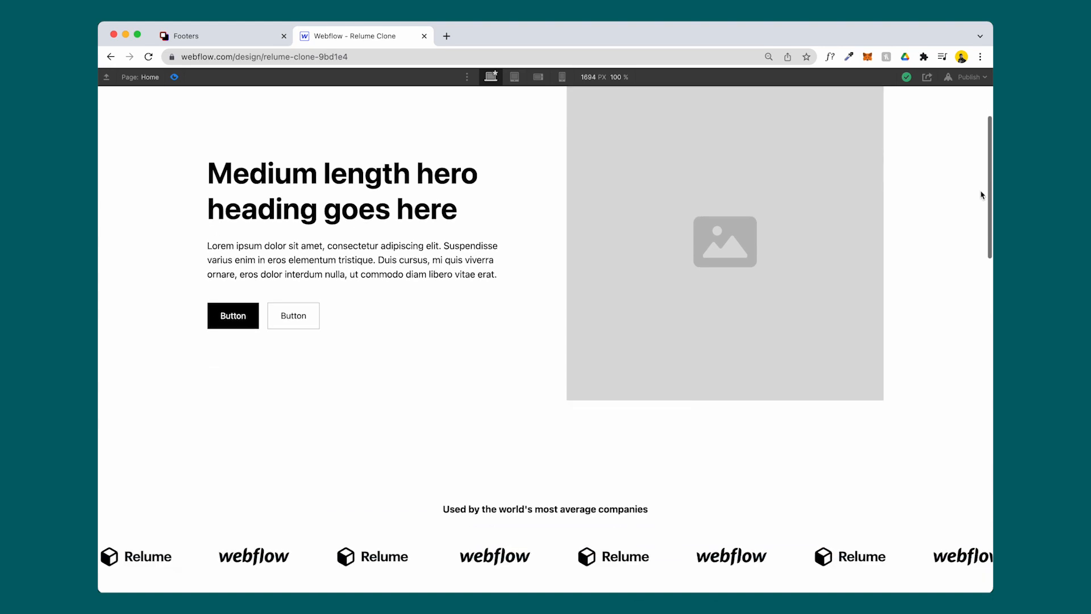
Browse the Figma kit's Navbars and Hero Headers component pages
scroll("down", 3)
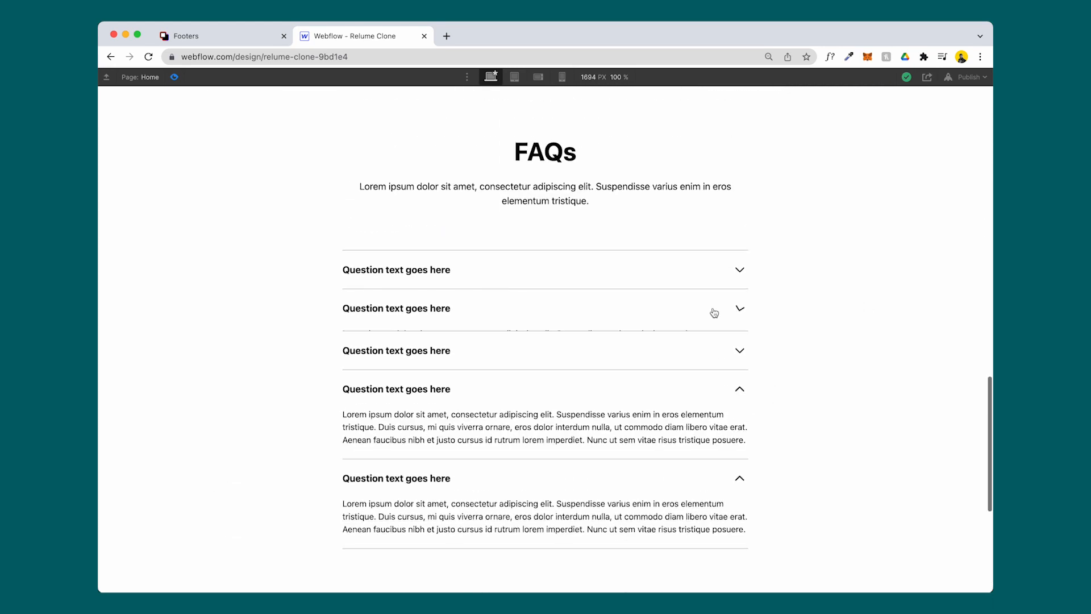
left_click(223, 46)
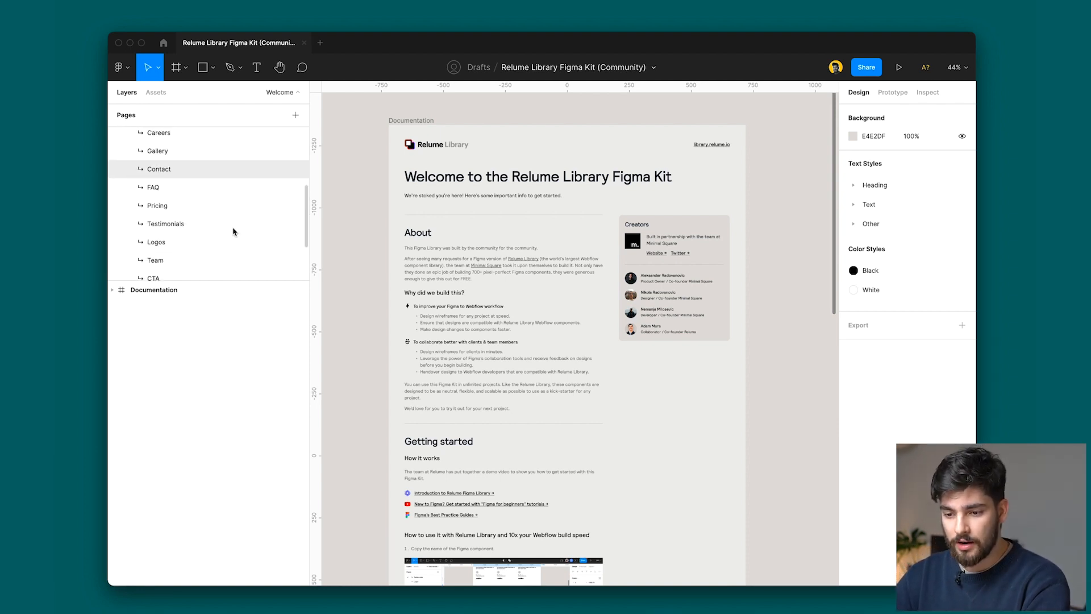
left_click(150, 187)
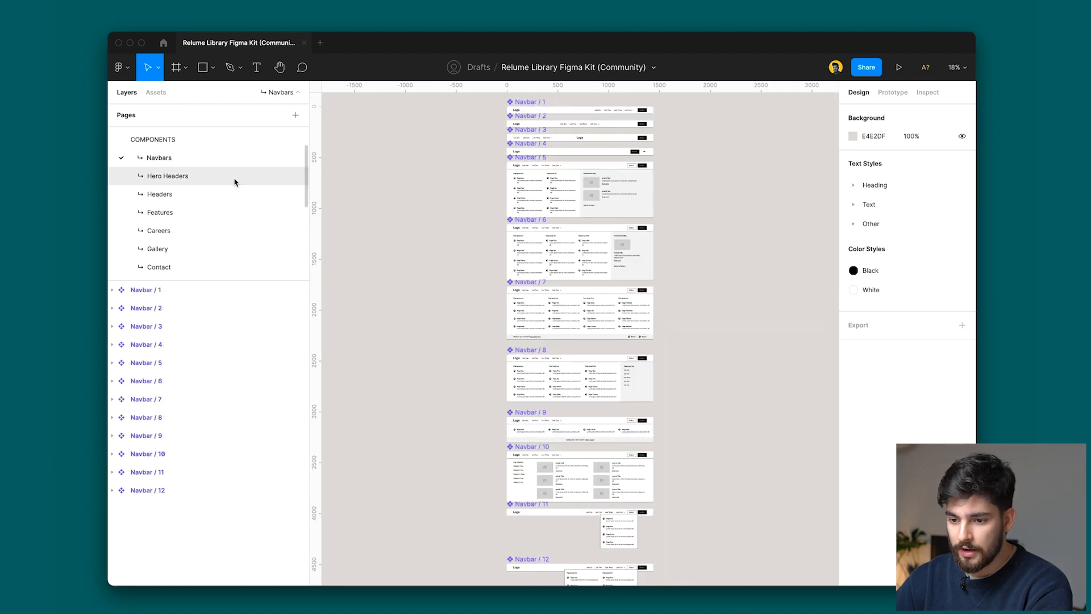
left_click(154, 235)
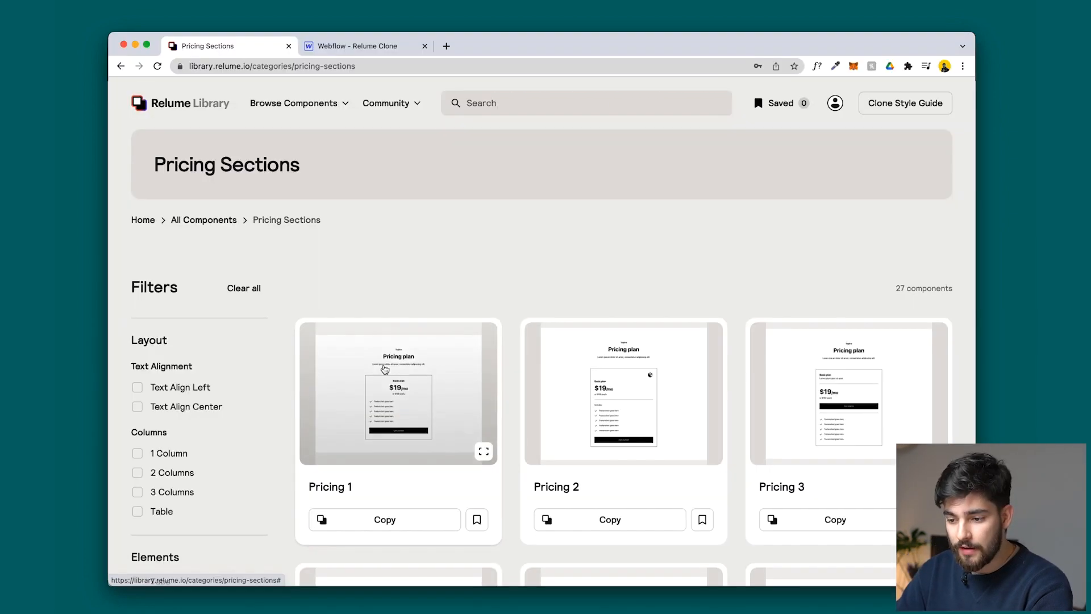
Scroll through the Pricing Sections component cards in Relume Library
scroll("down", 3)
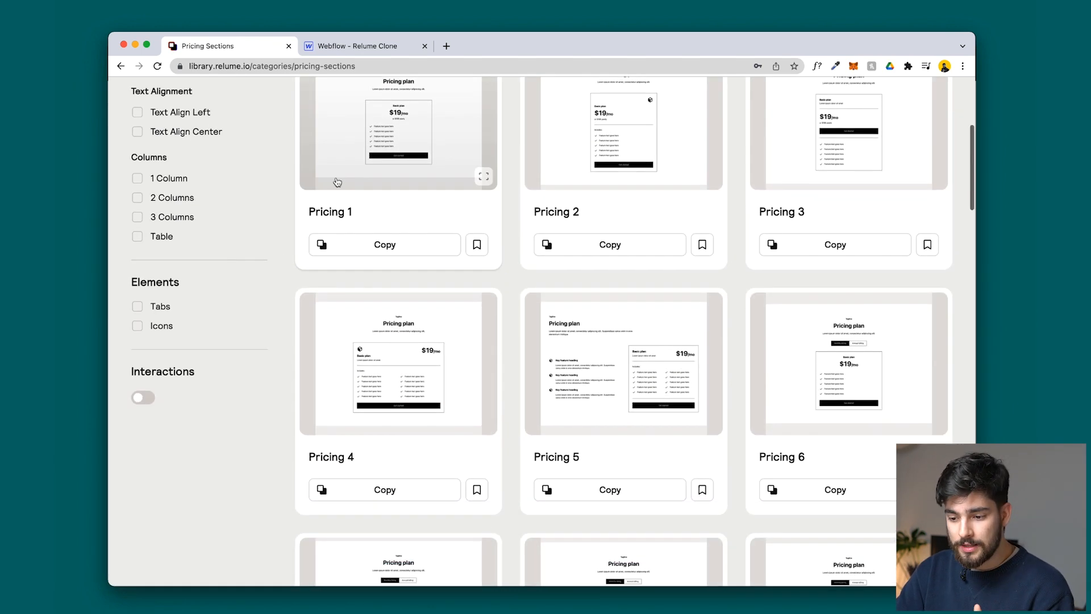
scroll("down", 3)
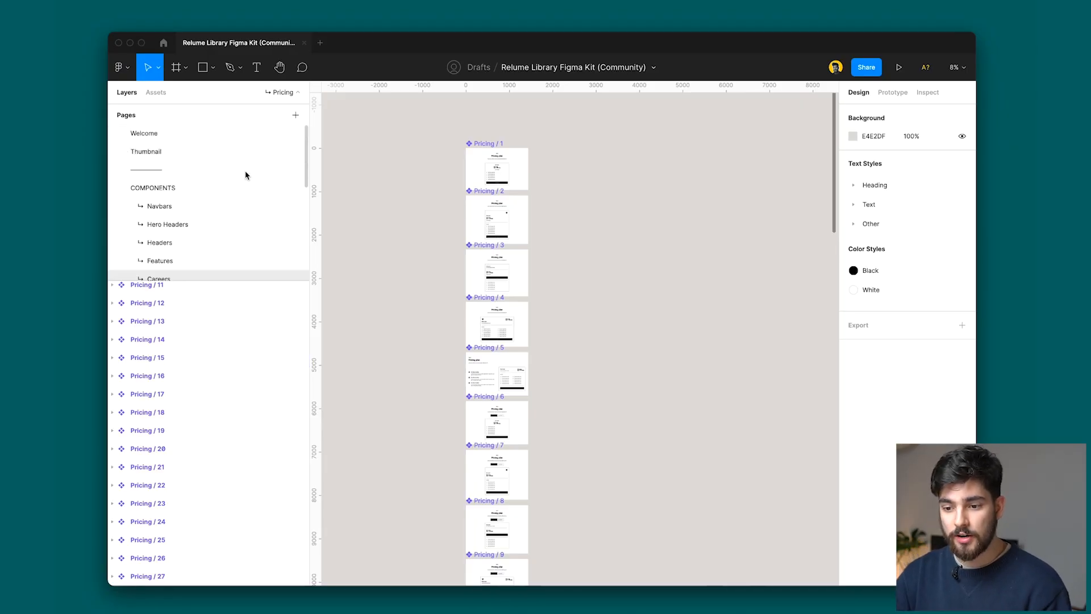
Add a new blank page named Design and open it
left_click(294, 115)
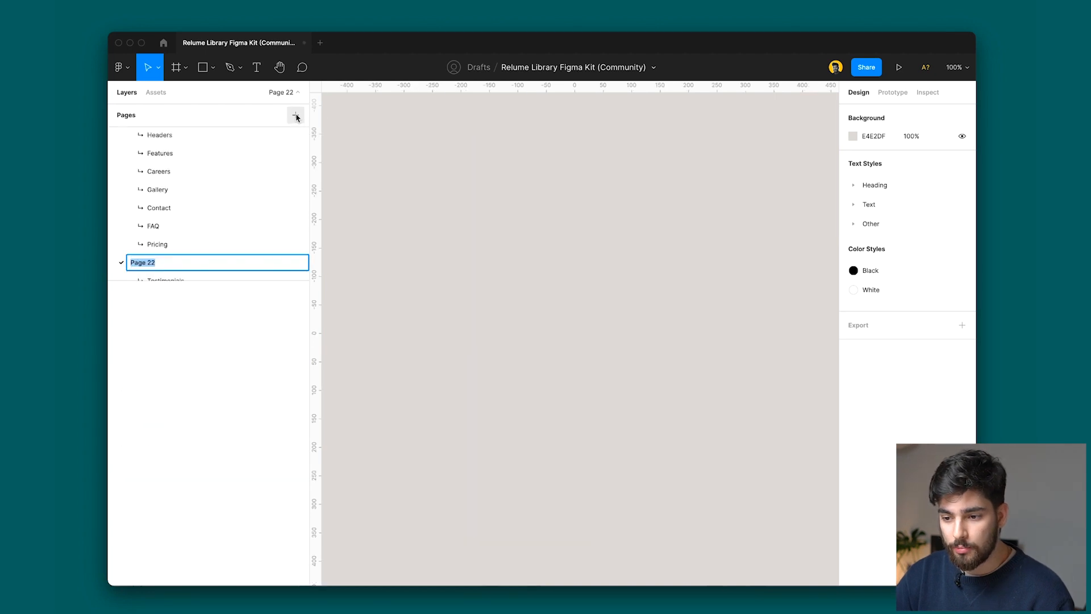
type("Design")
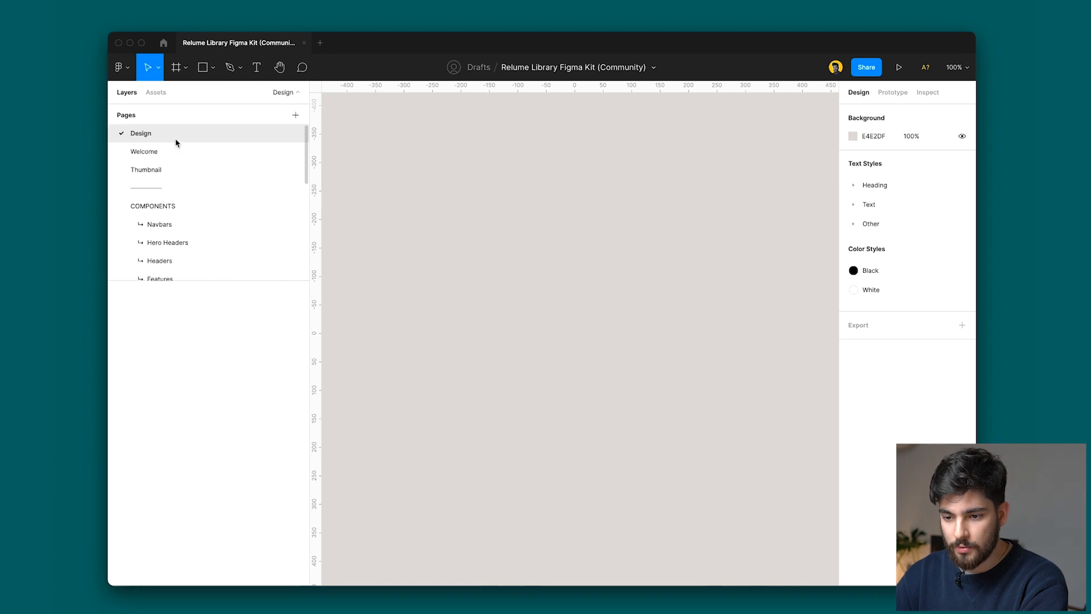
left_click(156, 93)
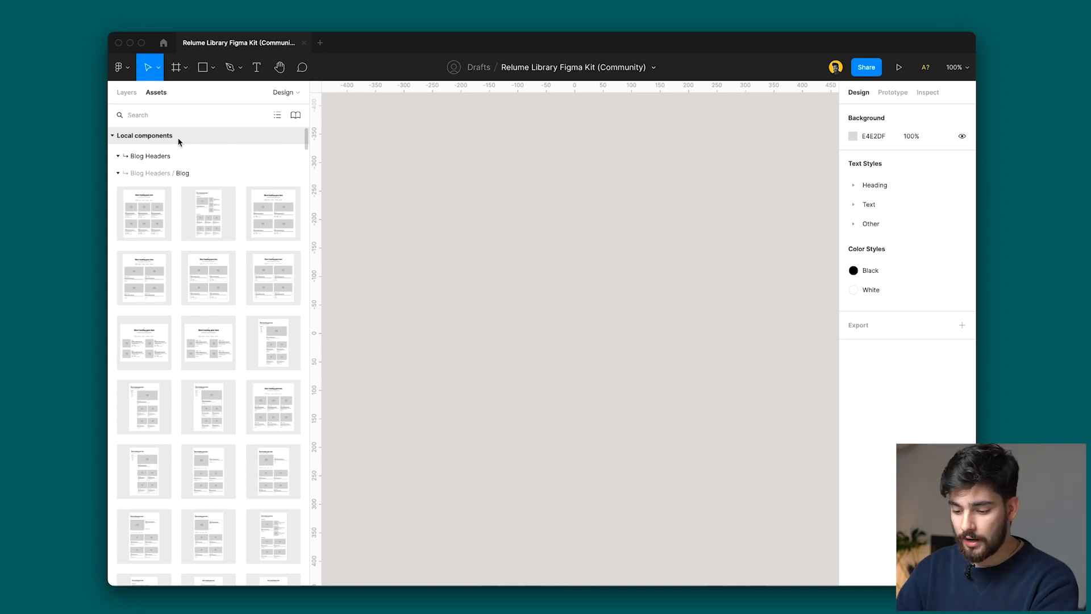
Search the kit's Assets for navbar components to place on the Design page
type("navbar")
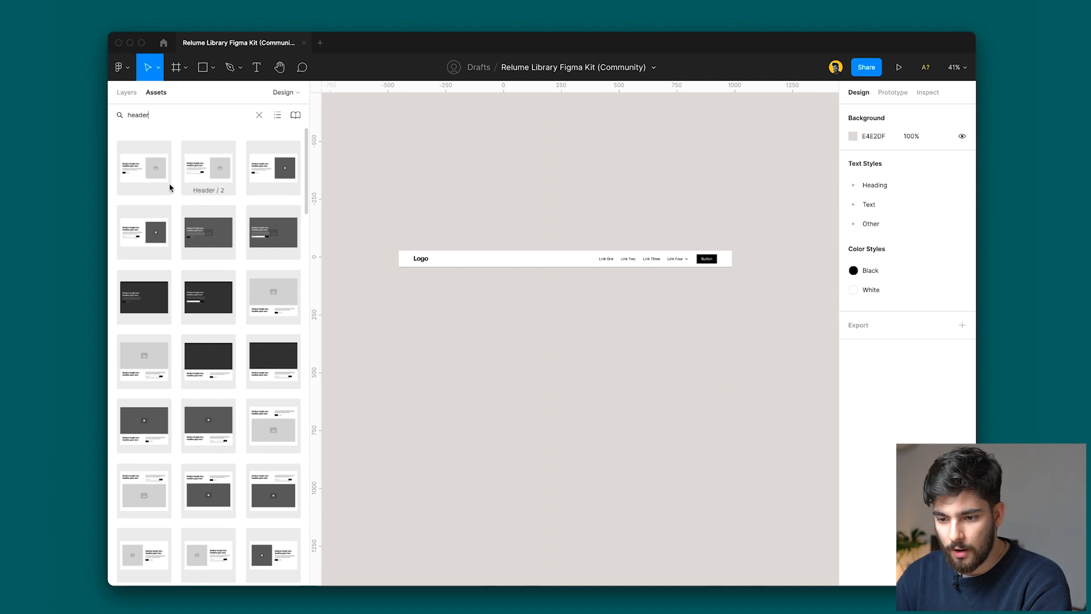
mouse_move(144, 167)
type("logo")
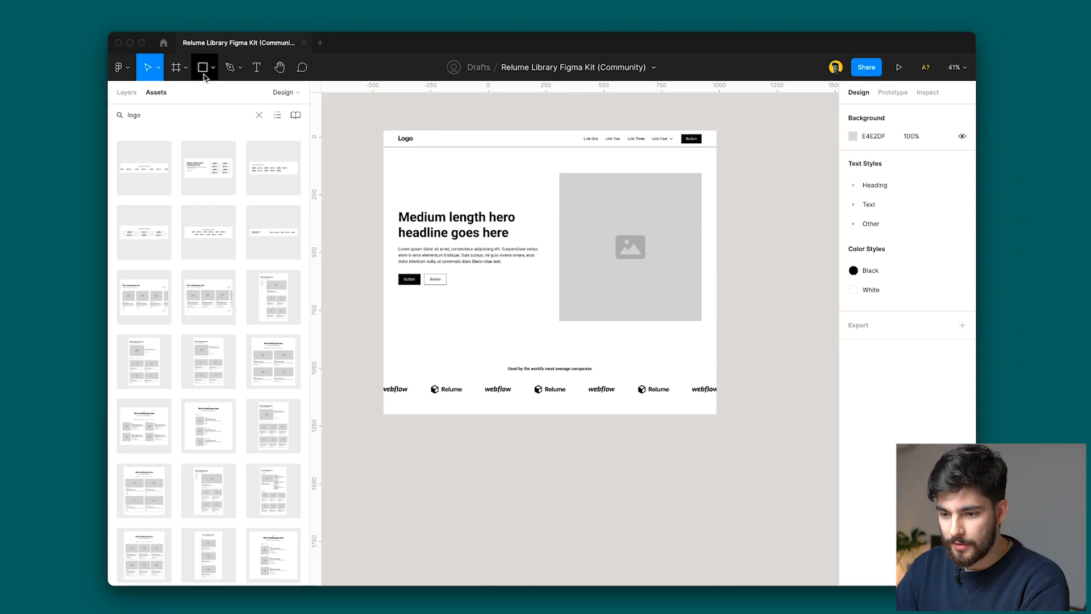
Place a feature section below the logos and swap through alternative layouts, including layout 8
type("feature")
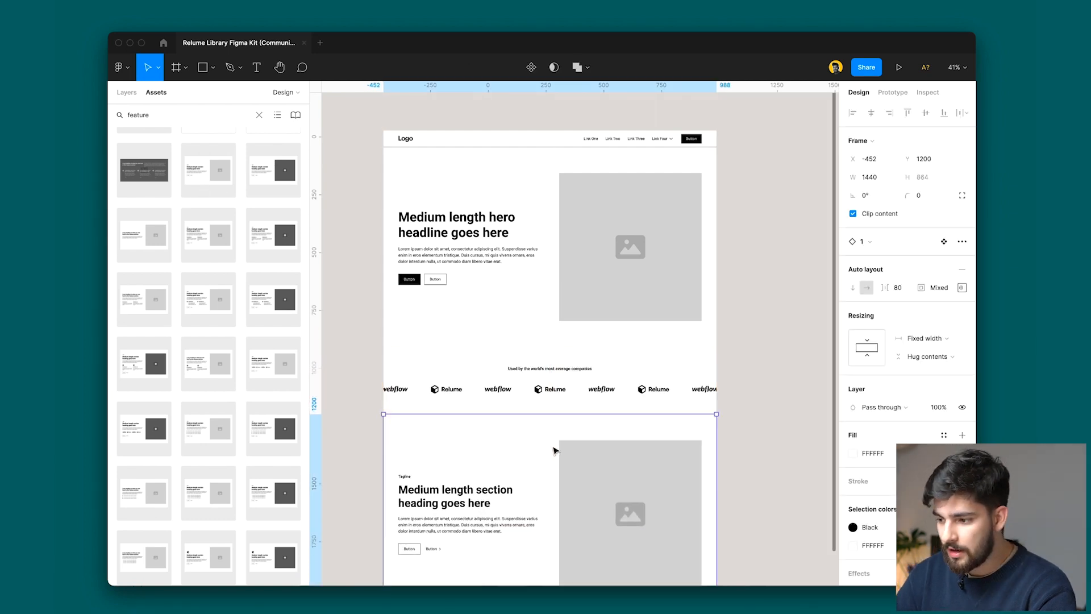
left_click(943, 241)
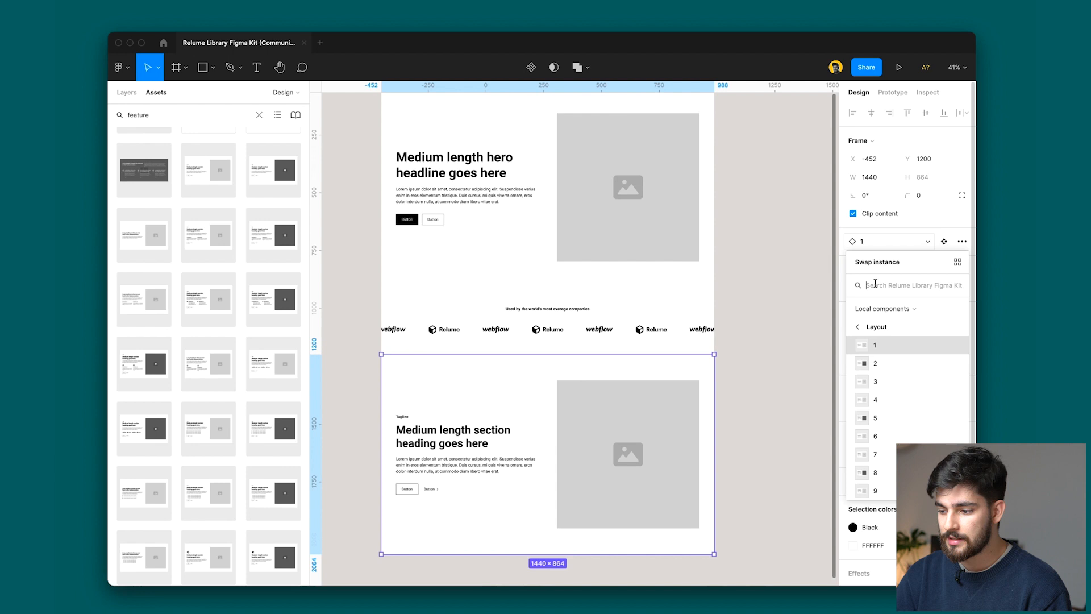
left_click(875, 471)
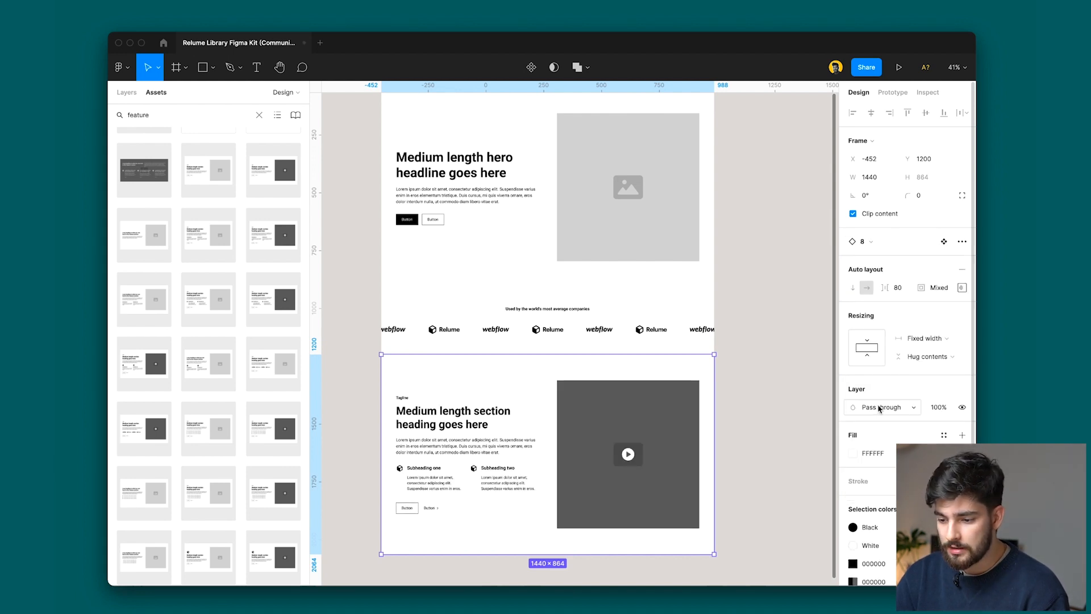
left_click(863, 241)
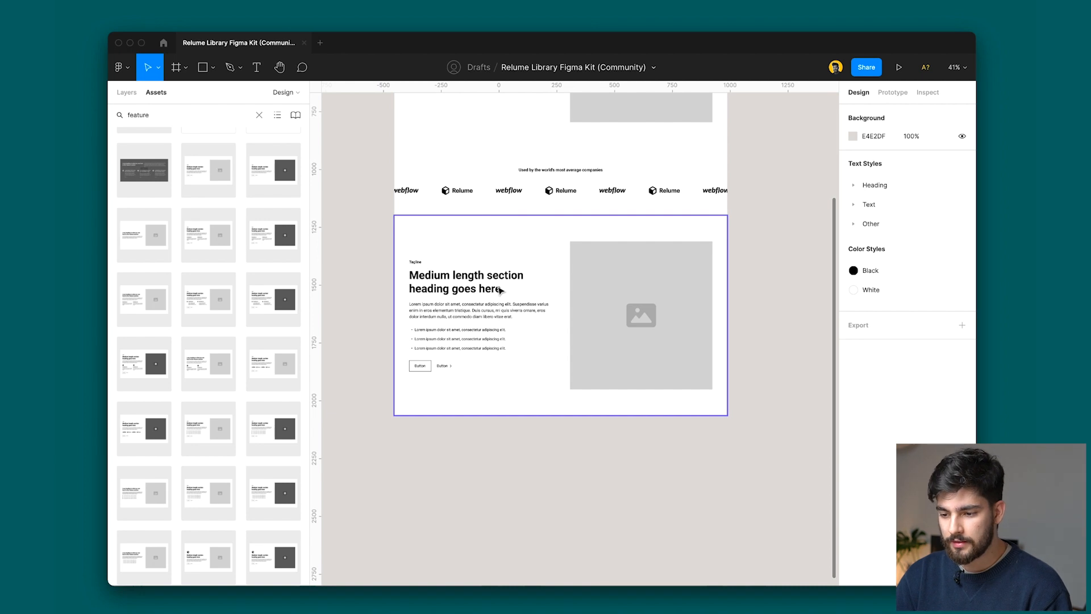
mouse_move(609, 374)
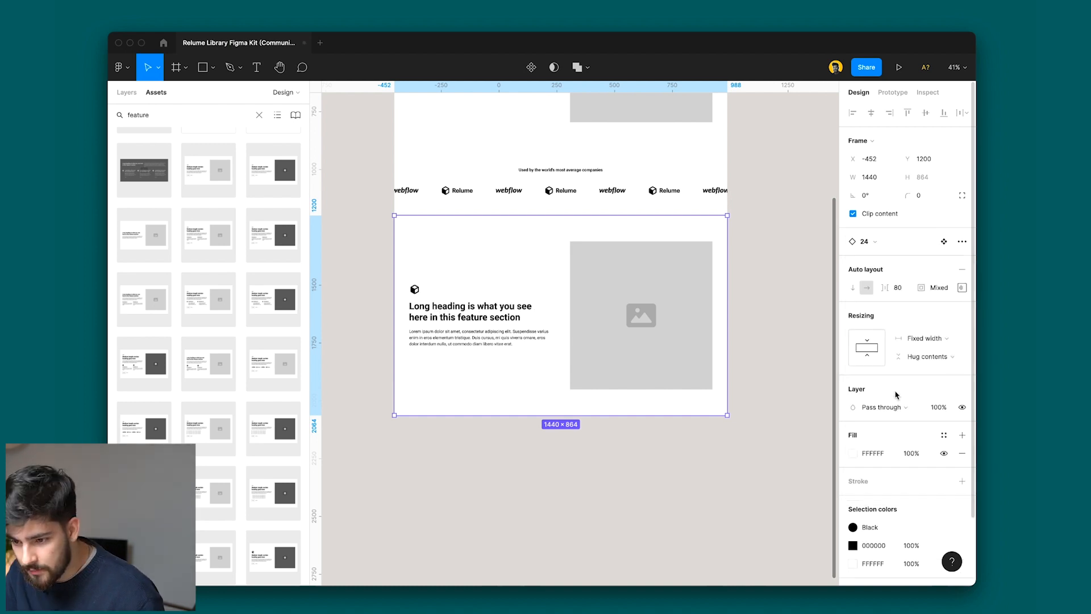
left_click(927, 241)
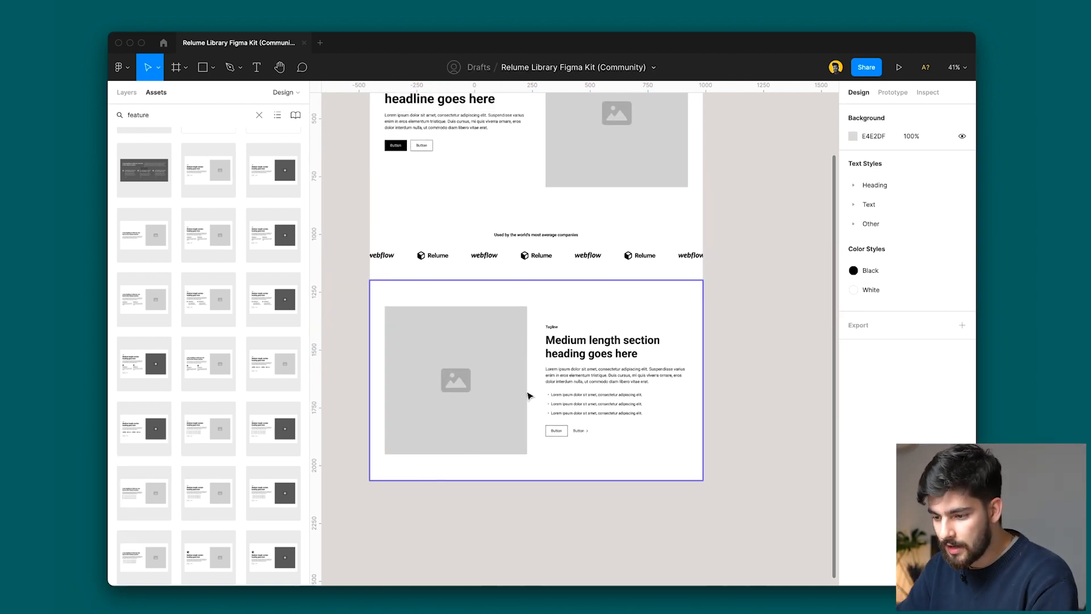
left_click(259, 115)
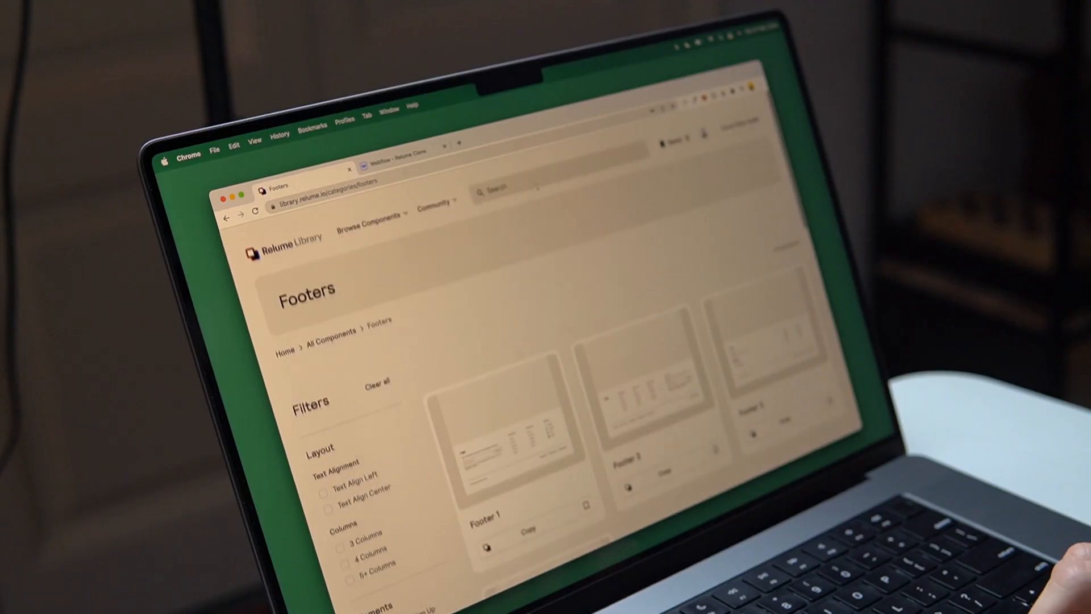
Paste a Relume navbar and a hero header into the Webflow page Body
left_click(373, 213)
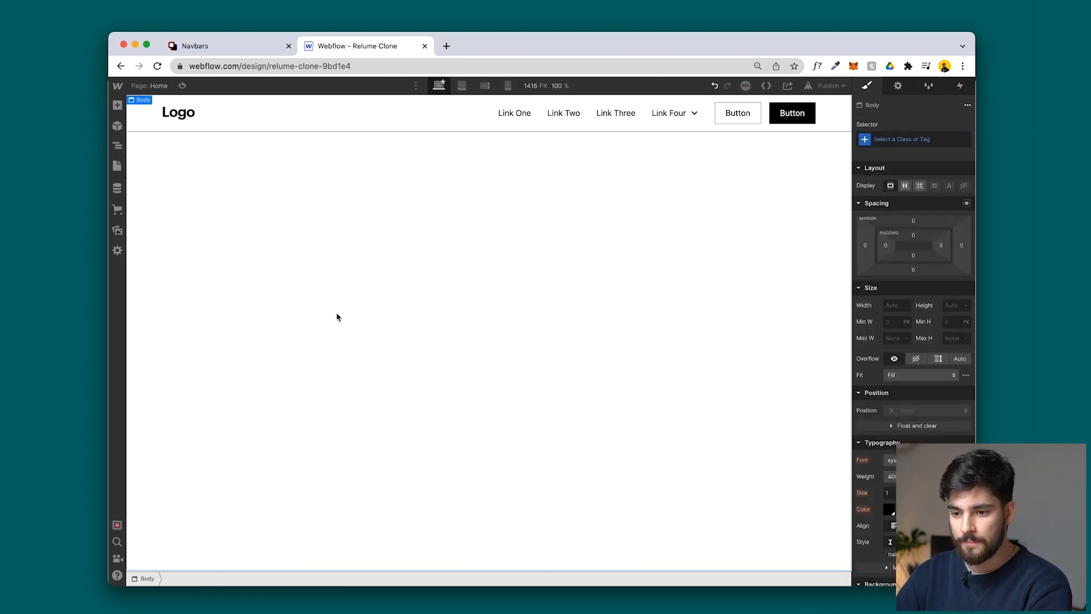
left_click(223, 46)
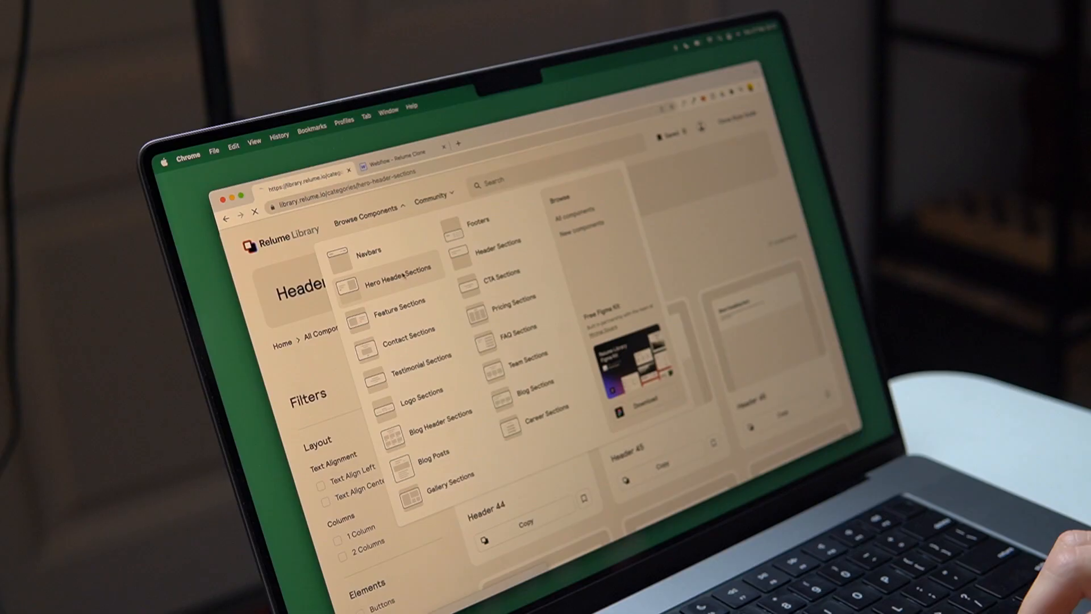
left_click(399, 146)
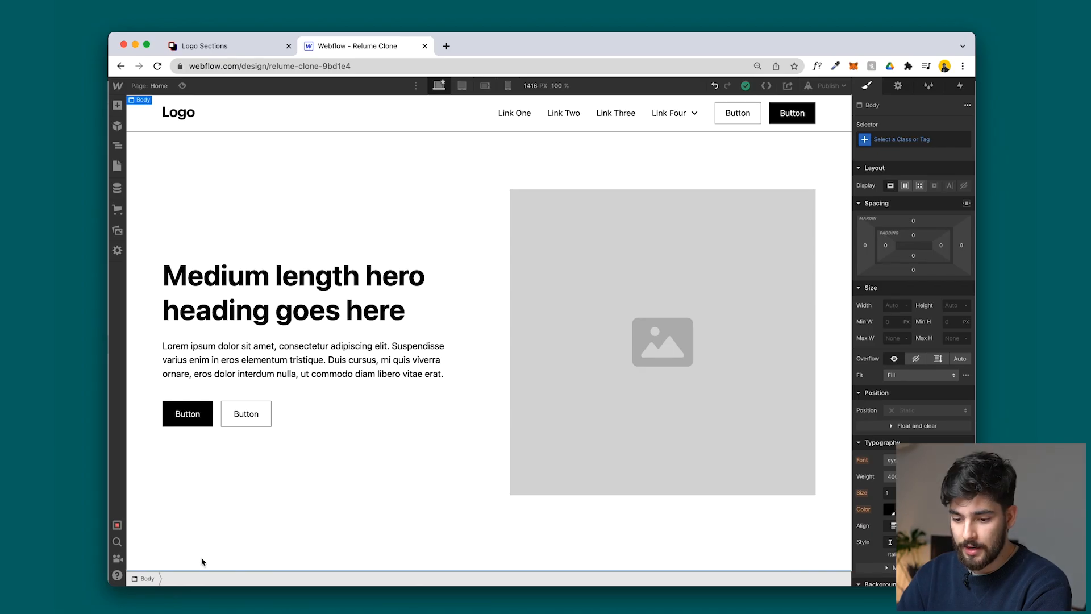
scroll("down", 3)
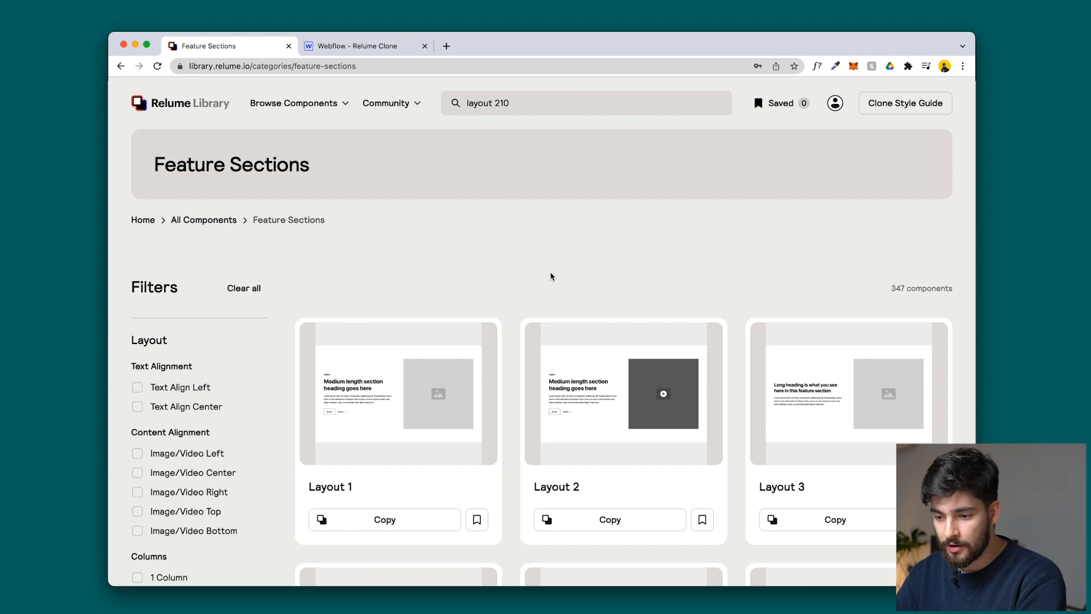
Filter Feature Sections to layouts with a list and copy an image-left layout
scroll("down", 3)
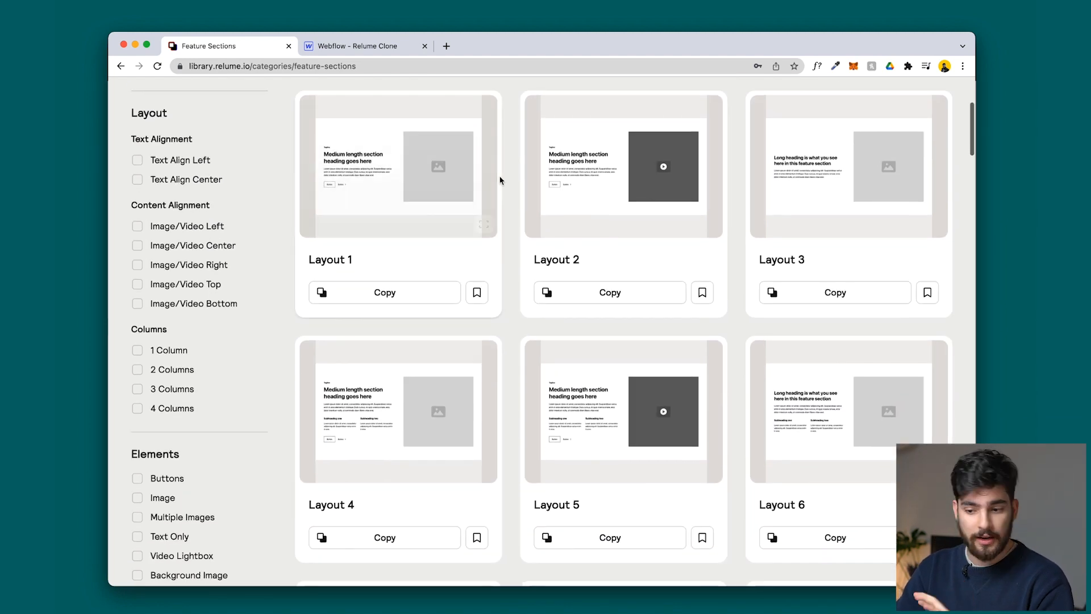
scroll("down", 3)
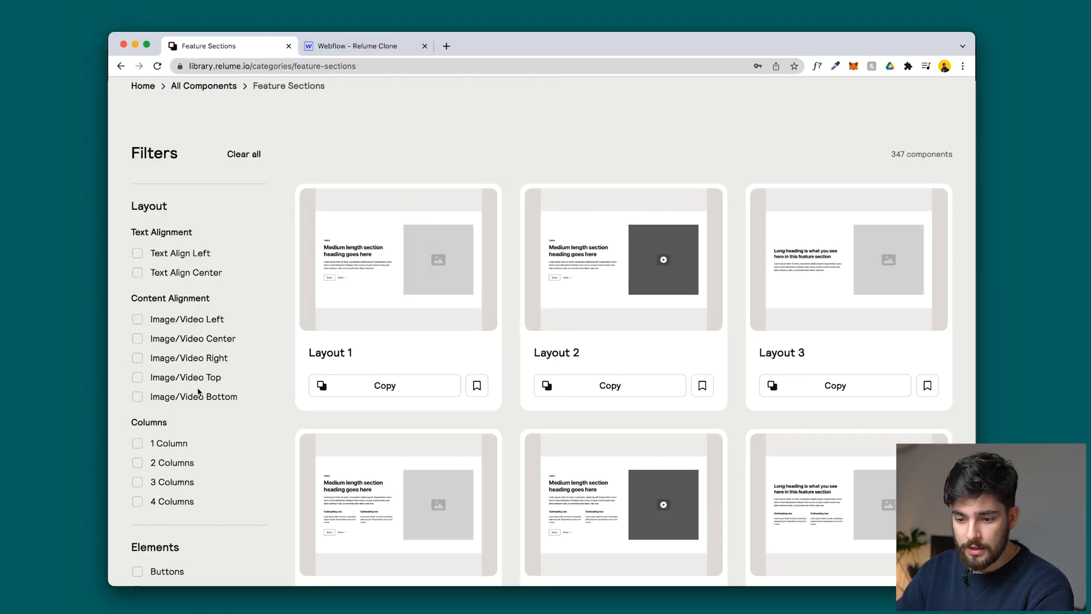
scroll("down", 3)
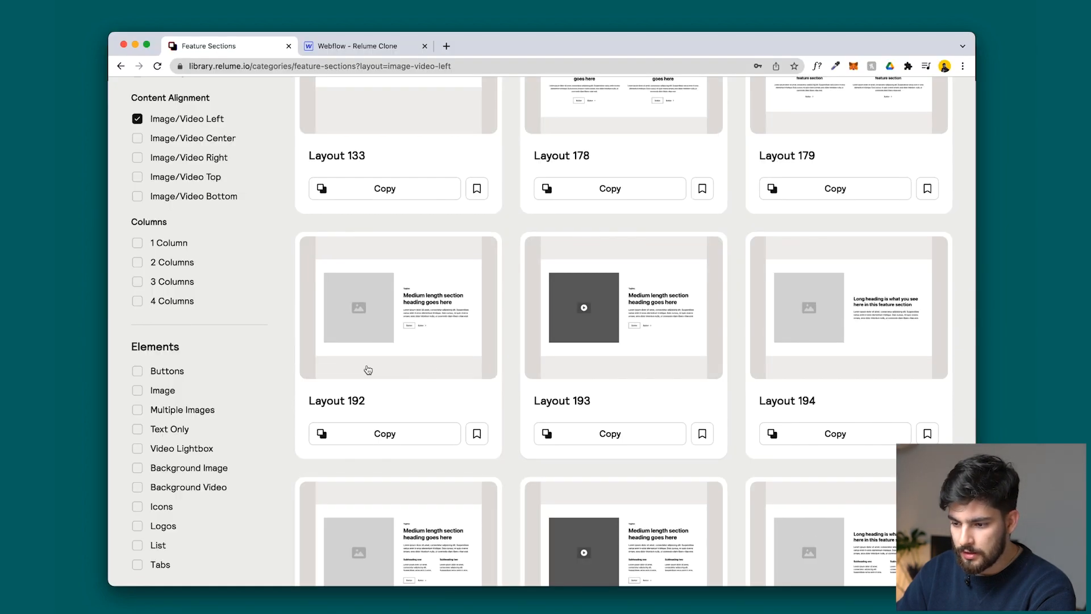
scroll("down", 3)
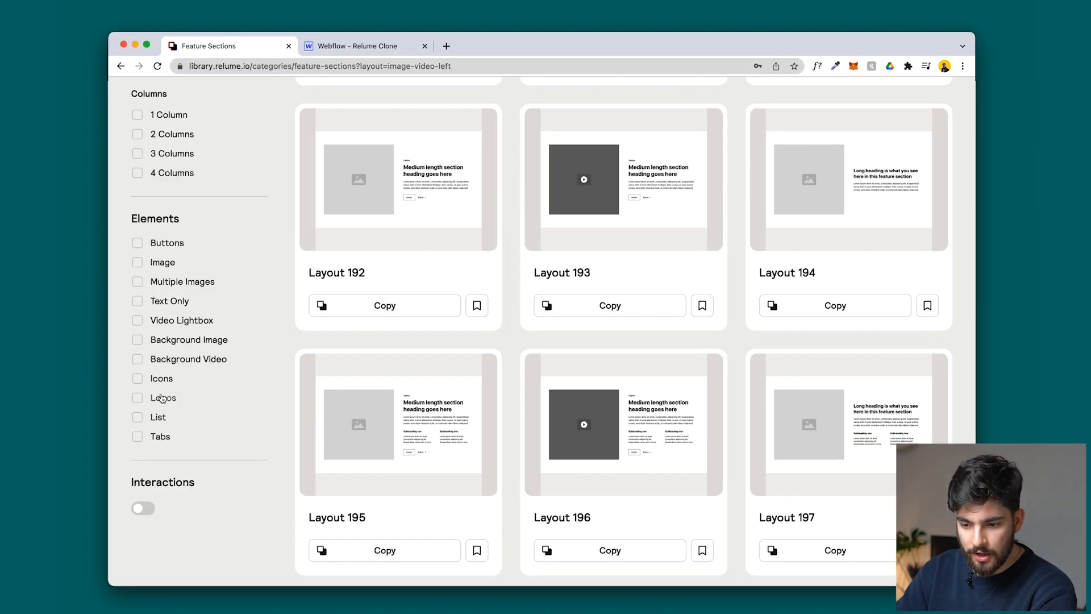
left_click(158, 416)
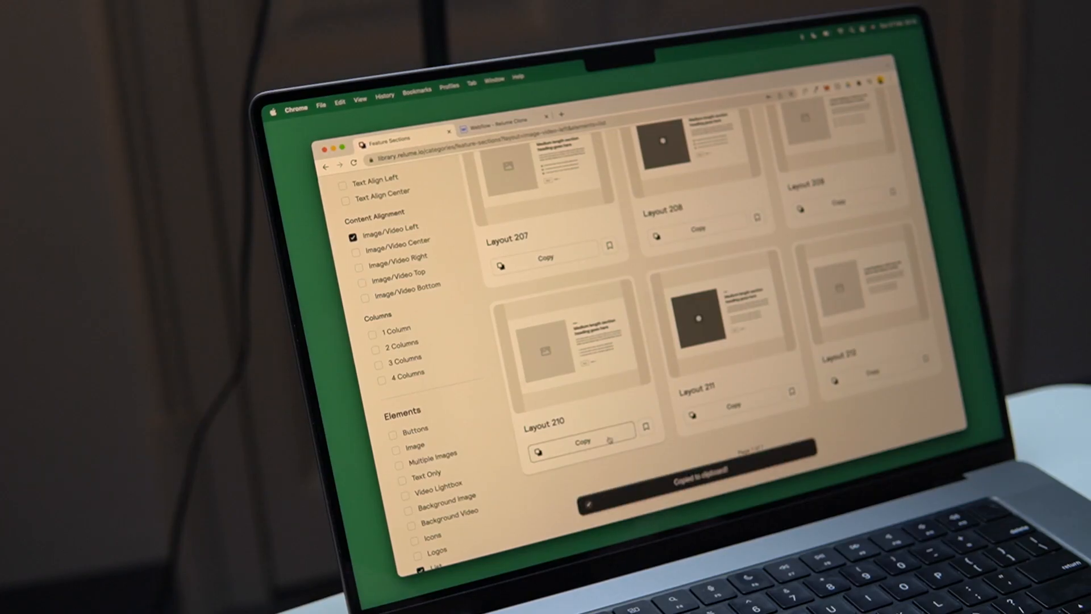
left_click(501, 118)
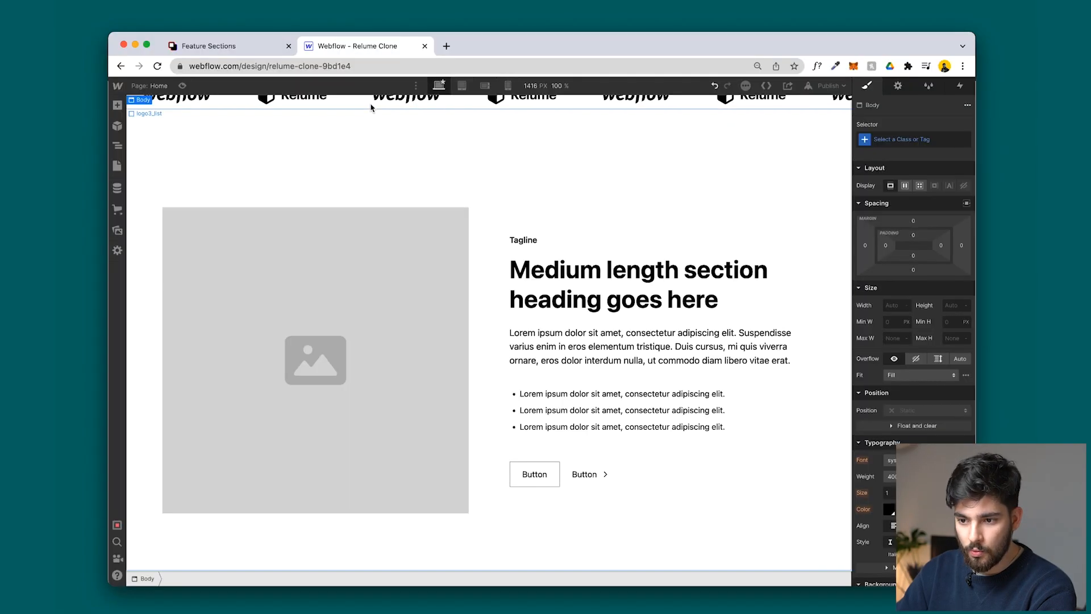
Paste the image-left feature layout into Webflow, then add the FAQ and footer sections
left_click(384, 301)
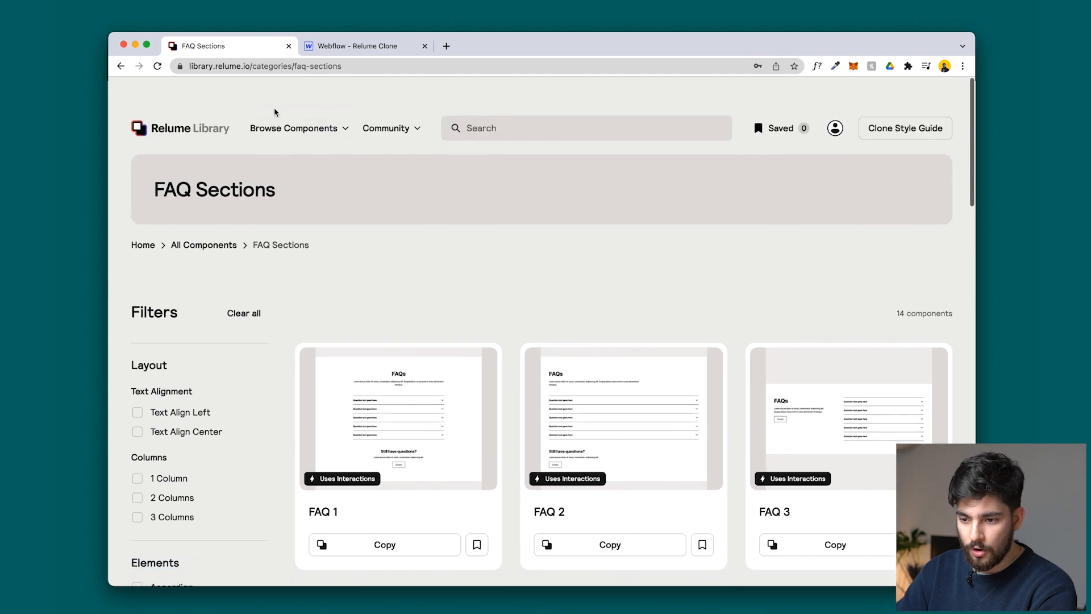
left_click(361, 46)
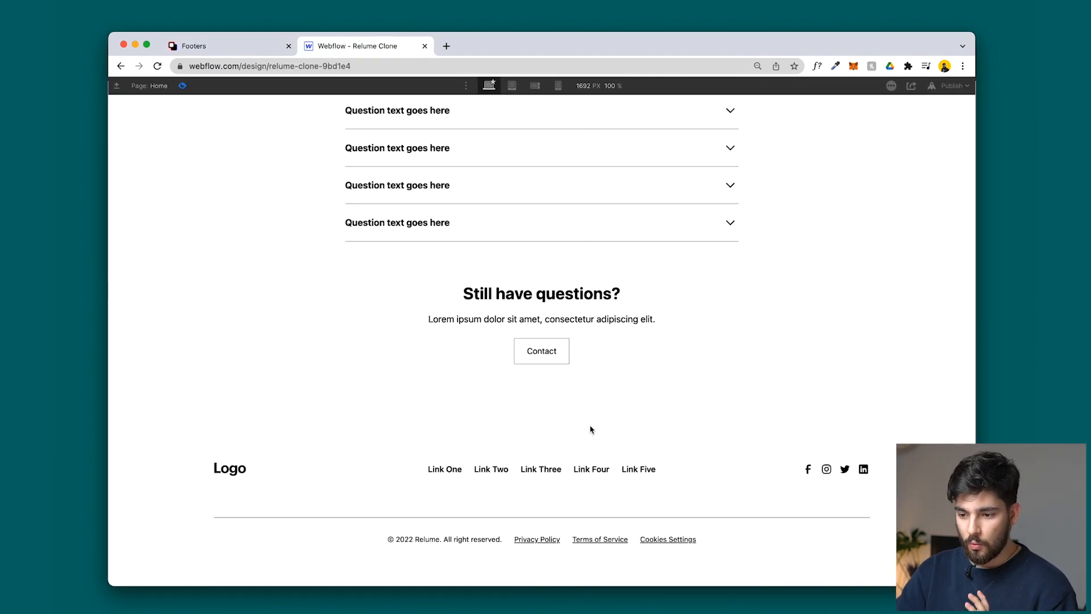
left_click(512, 86)
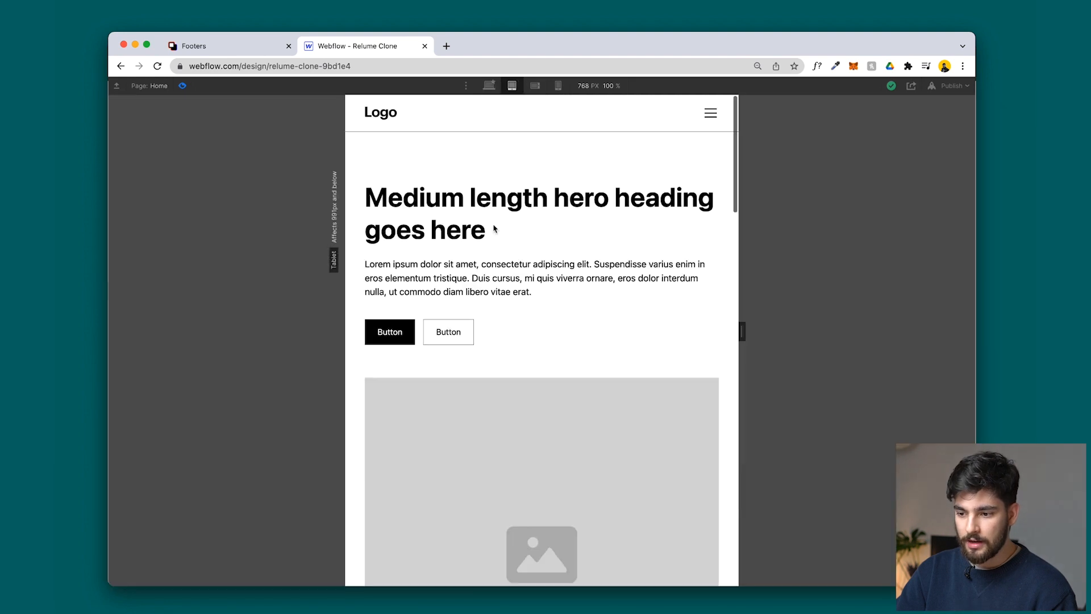
left_click(558, 86)
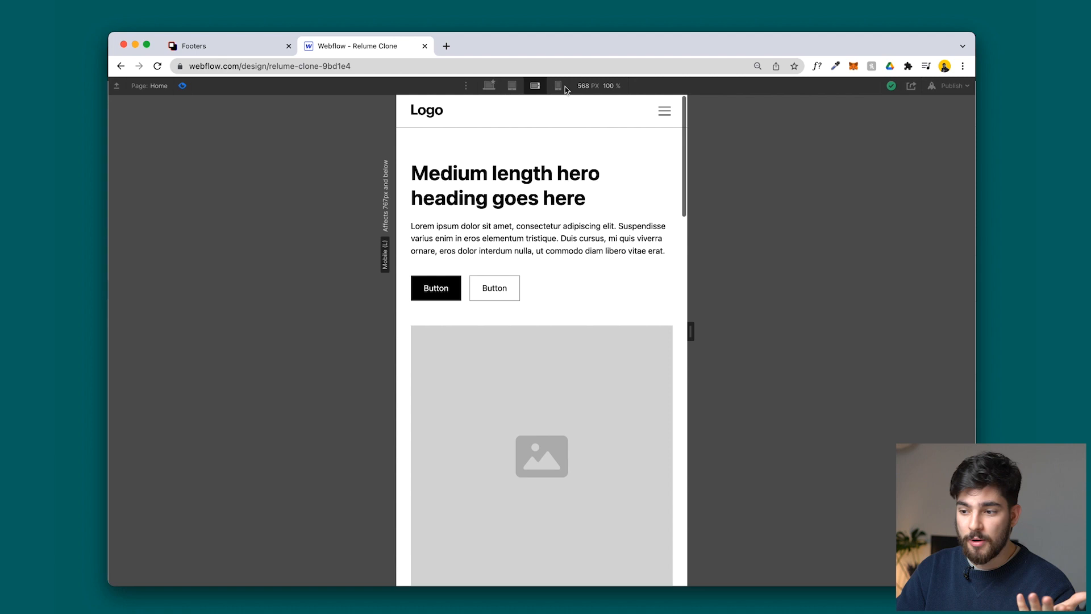
left_click(557, 86)
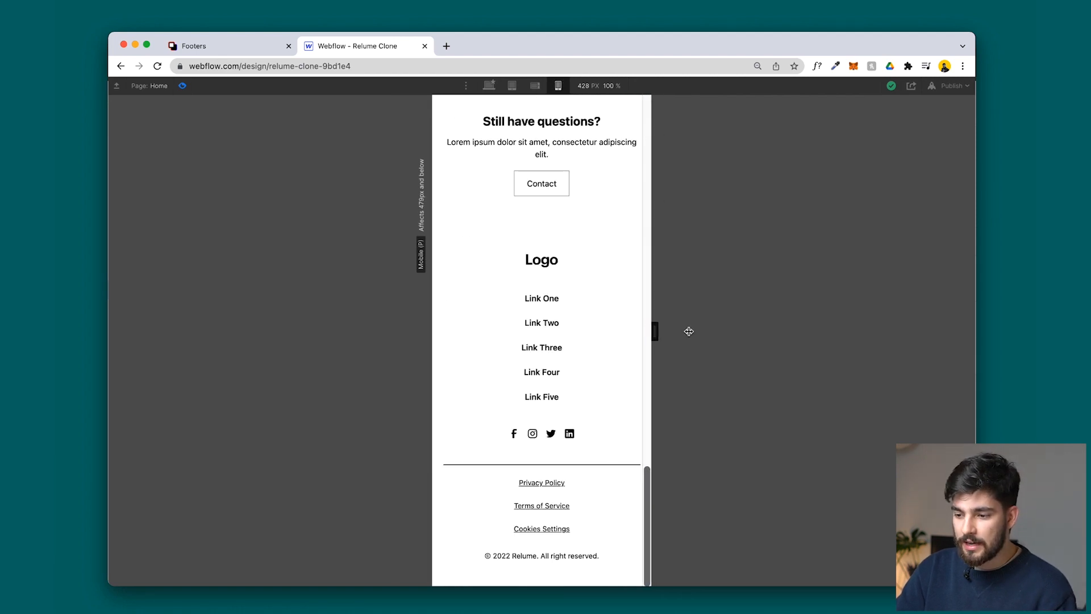
left_click(511, 85)
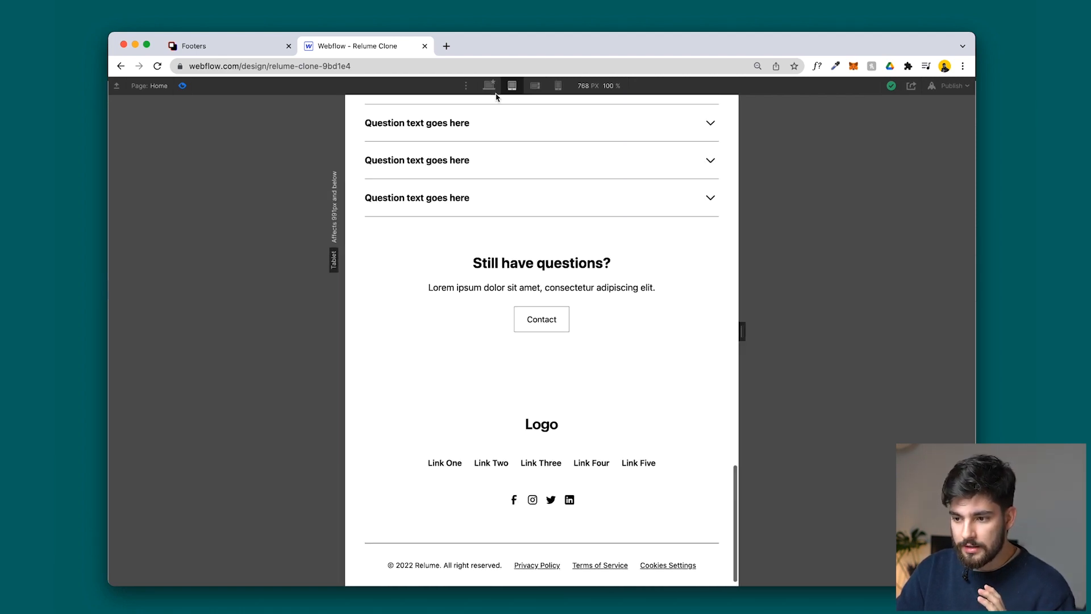
left_click(488, 86)
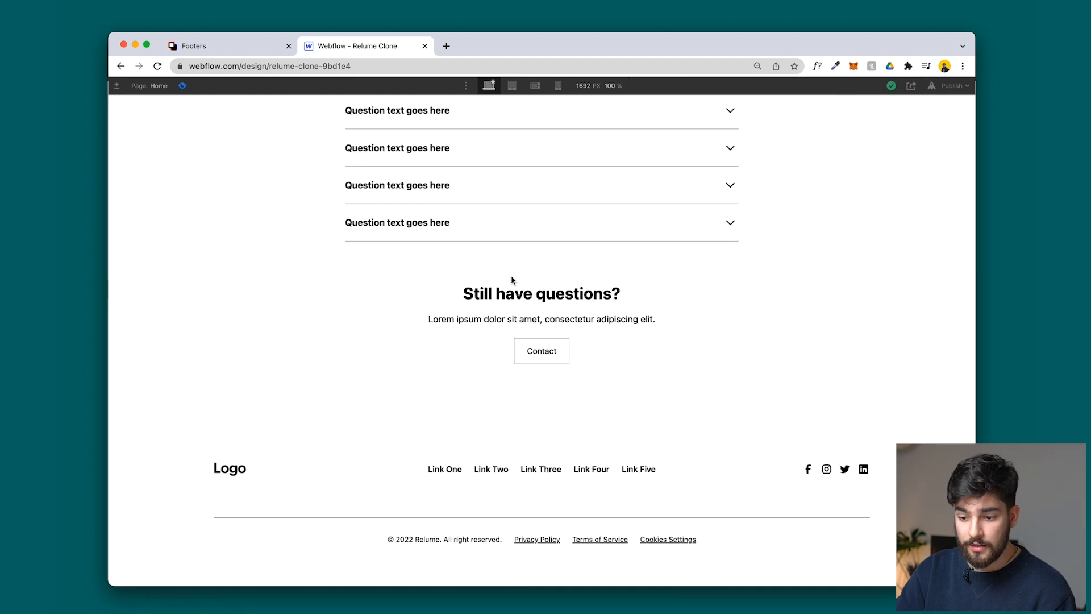
scroll("up", 3)
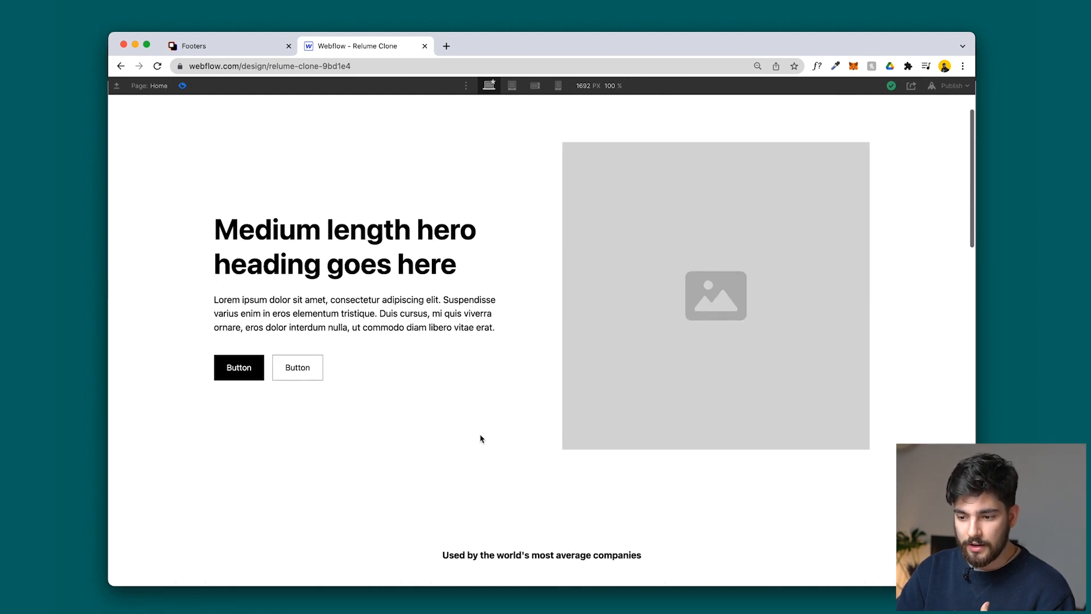
scroll("down", 3)
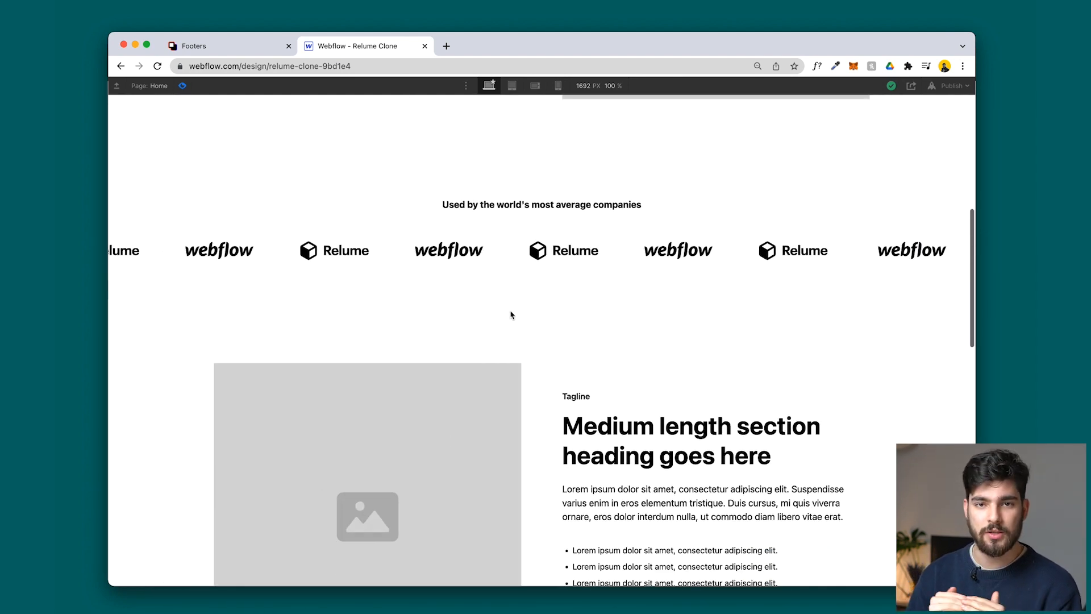
scroll("down", 3)
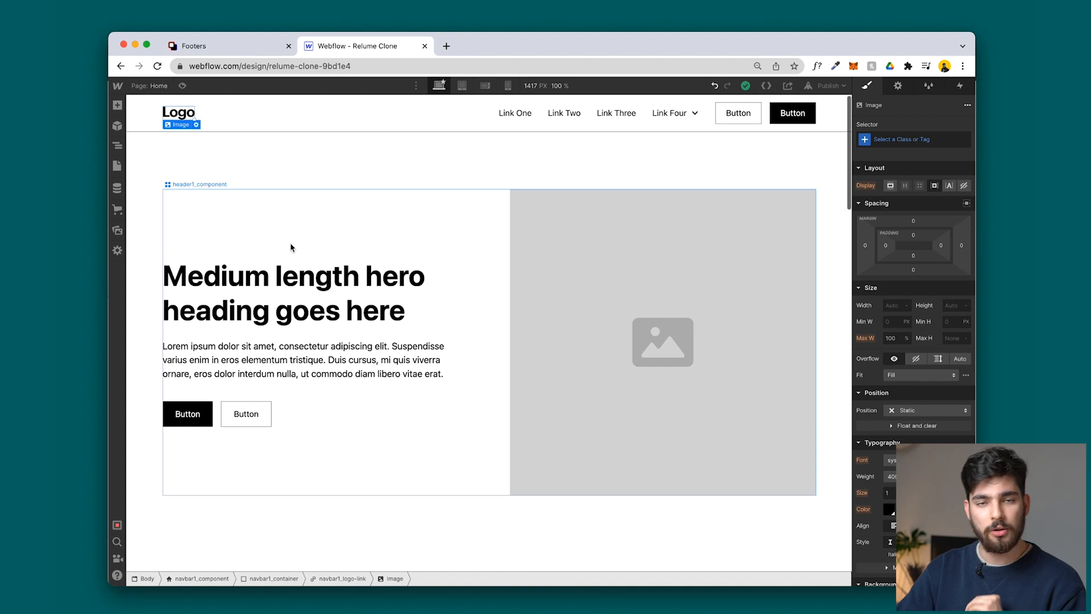
Relabel the first navbar links About Us, Next Steps and Locations, then edit the hero heading
left_click(515, 112)
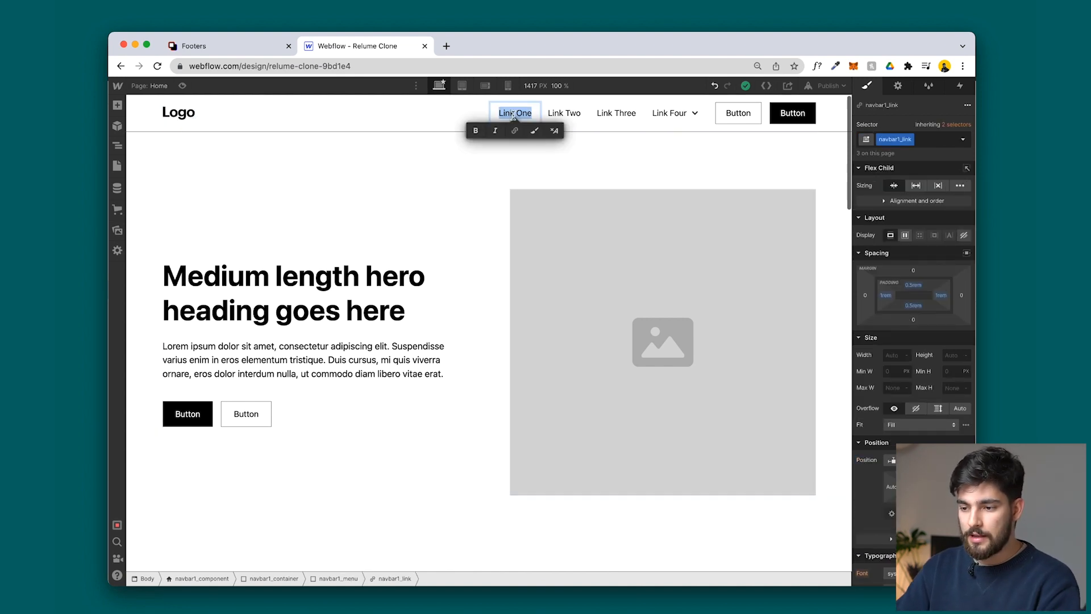
type("About Us")
left_click(564, 113)
type("Next Steps")
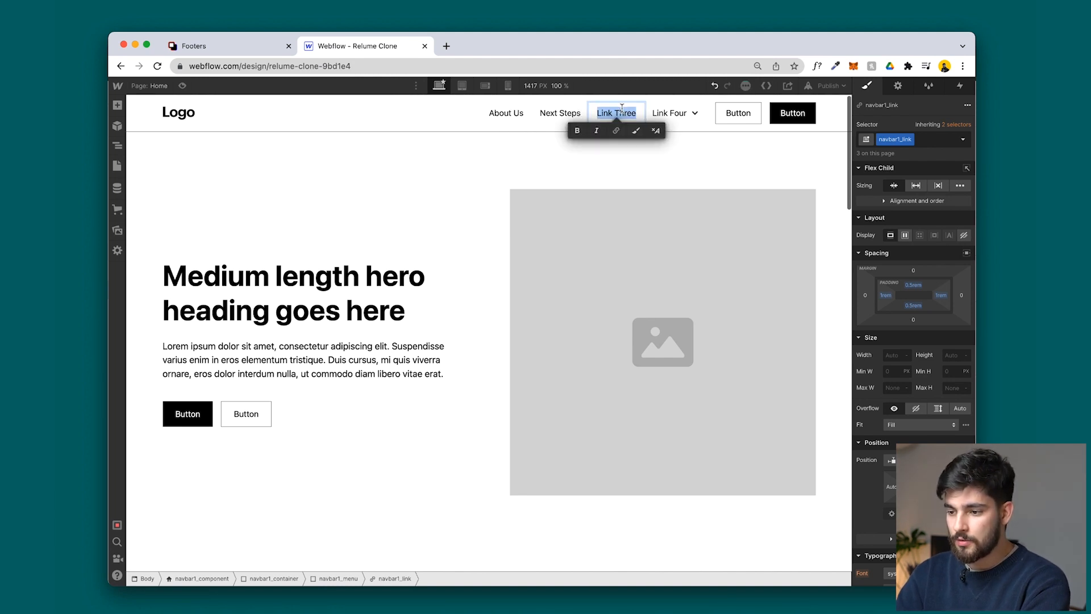
type("Locations")
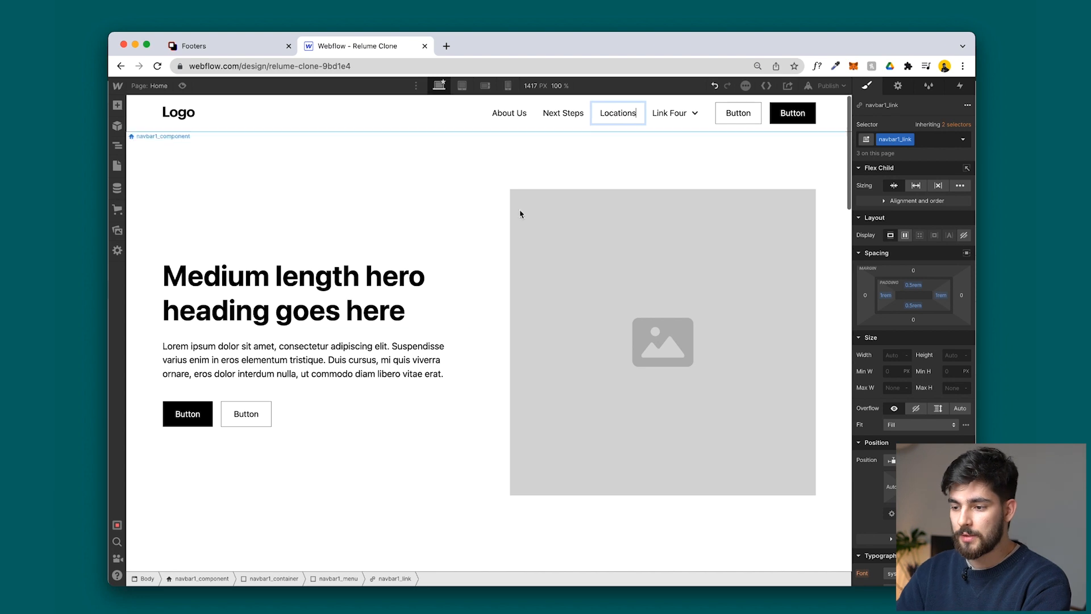
double_click(292, 292)
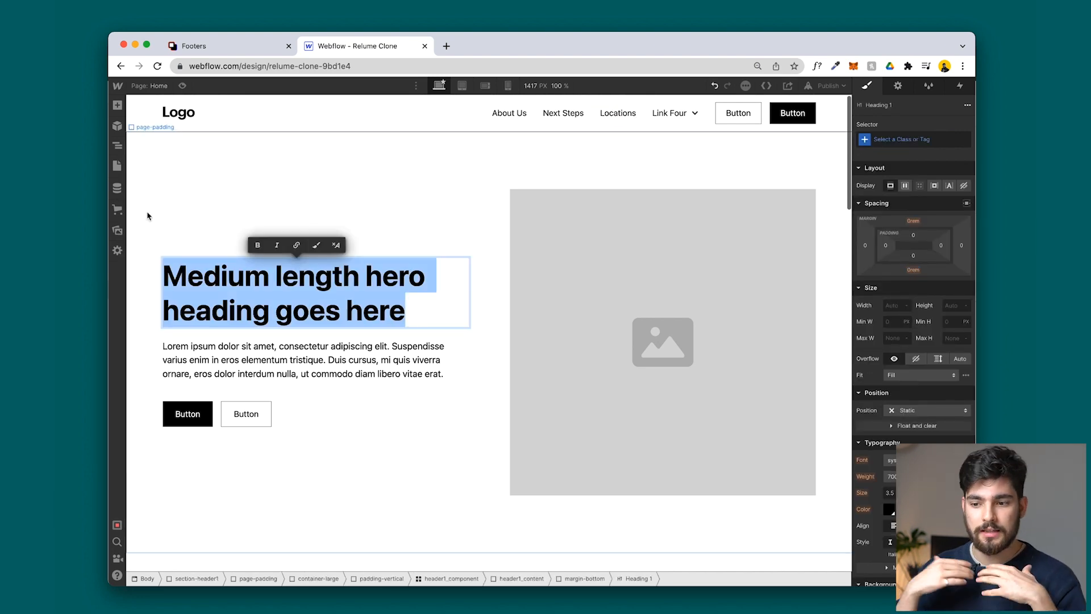
scroll("down", 3)
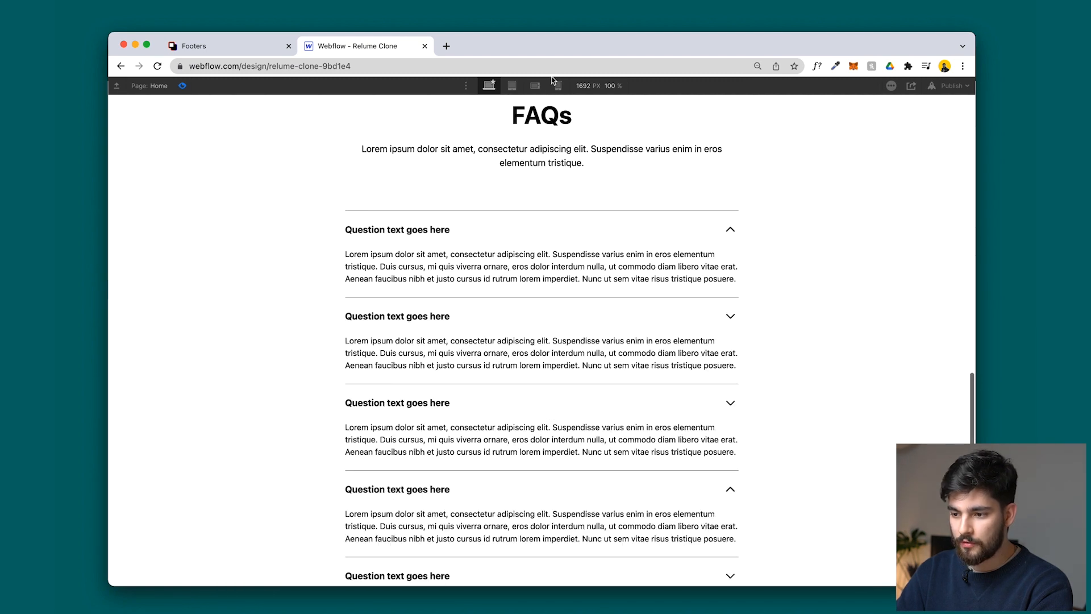
Preview the page at Mobile Portrait width, then return to Desktop width
left_click(558, 85)
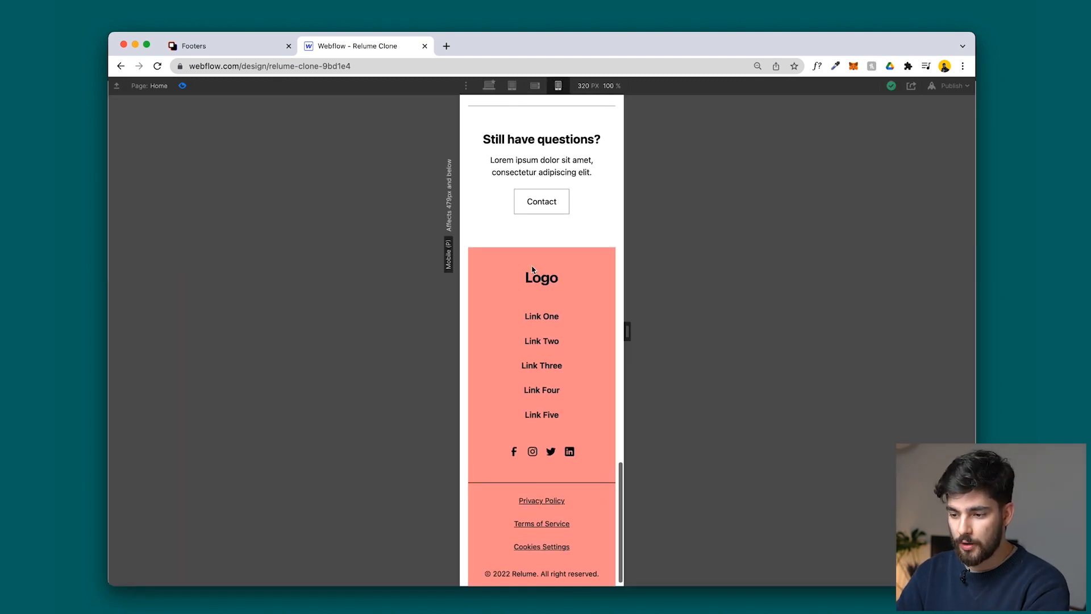
left_click(488, 86)
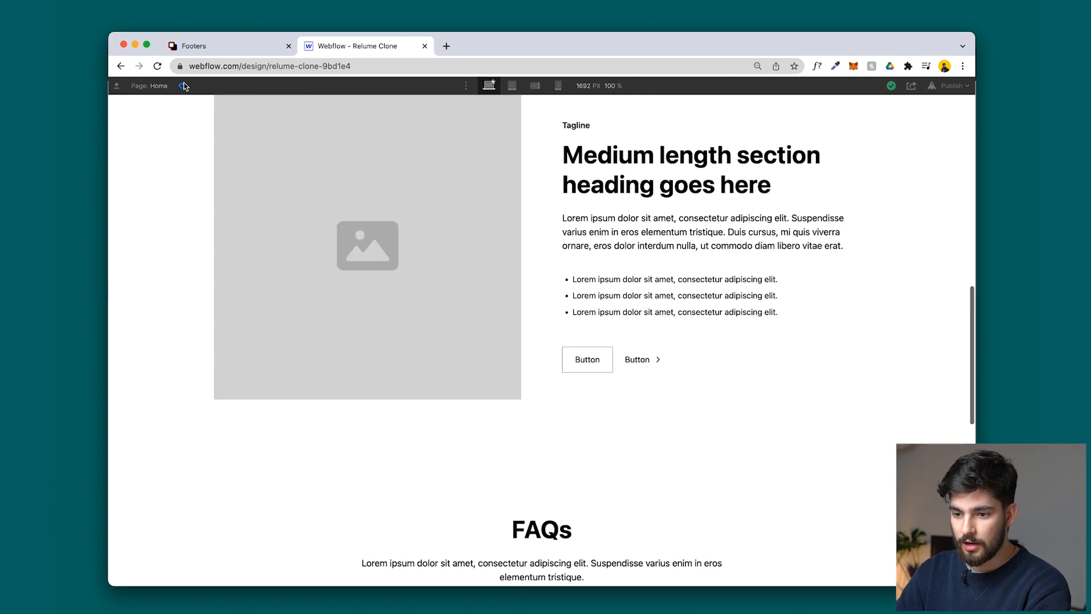